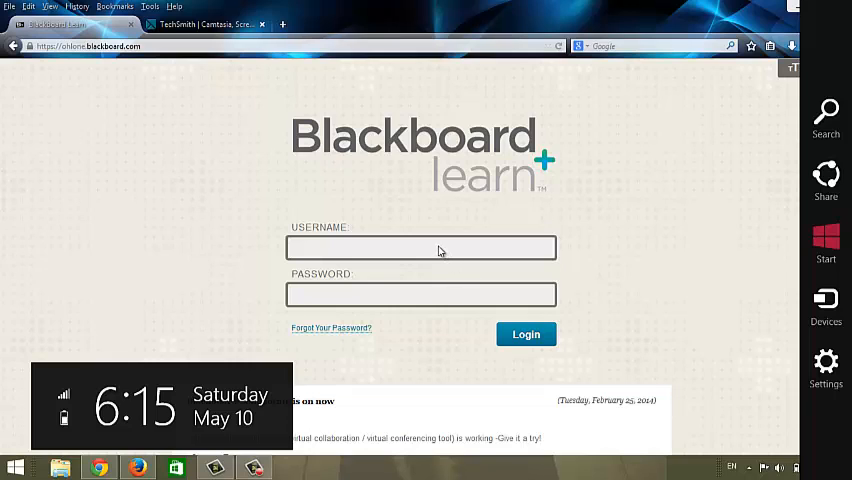
click(420, 246)
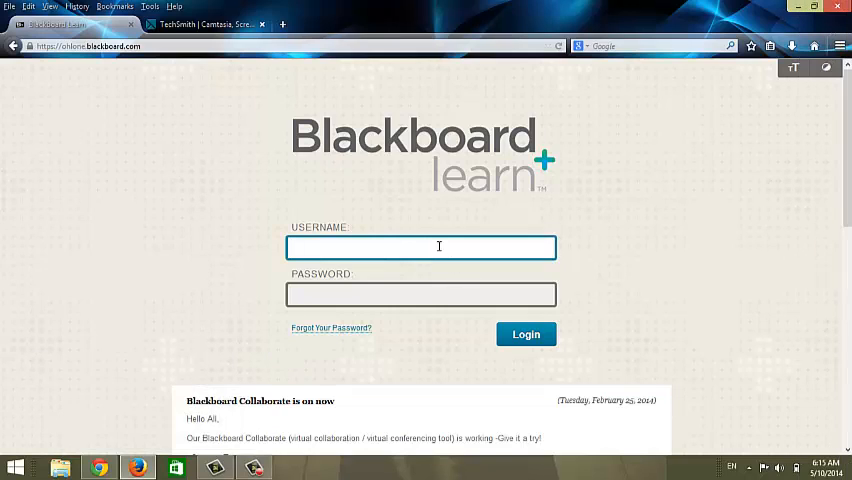
text(kewe5142)
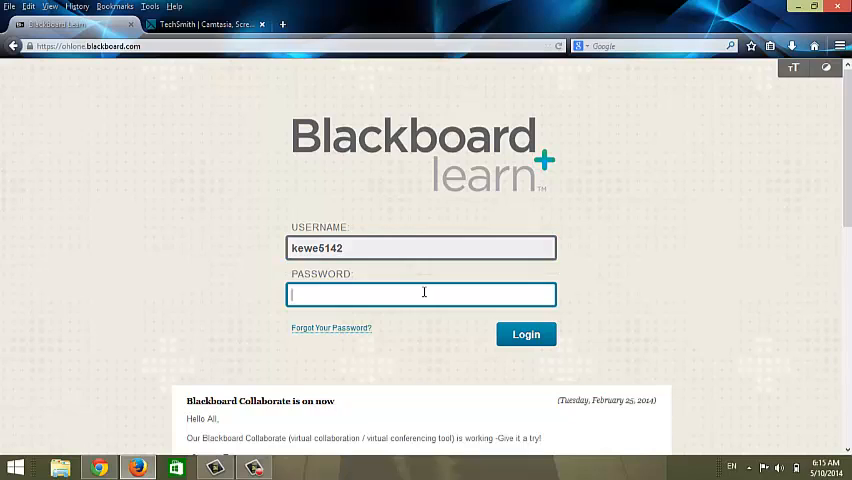
text(••)
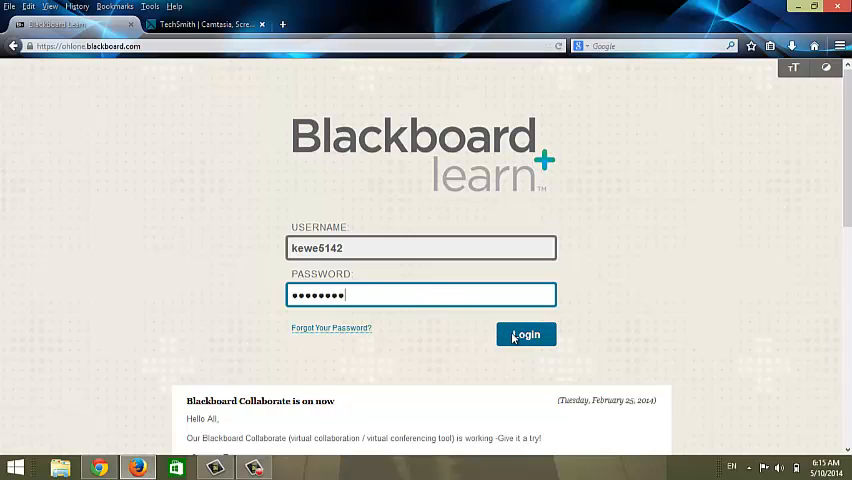
click(524, 334)
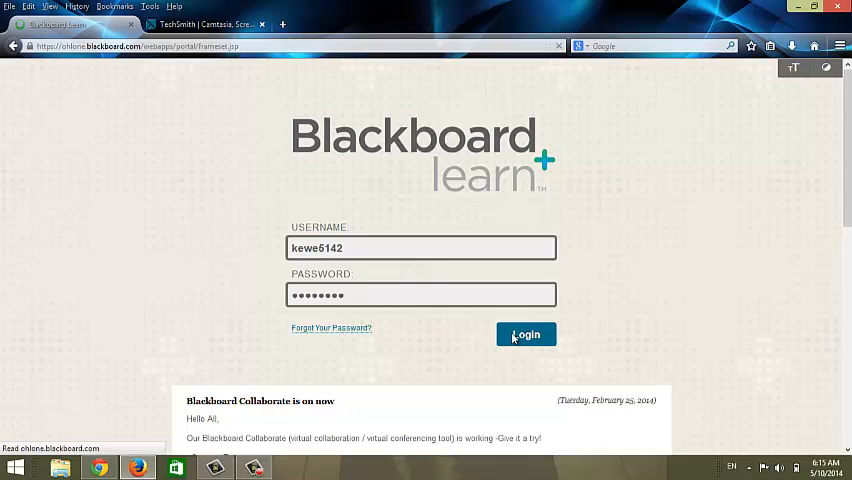
- Land on the My Institution home page showing tools, job search and course modules
click(526, 334)
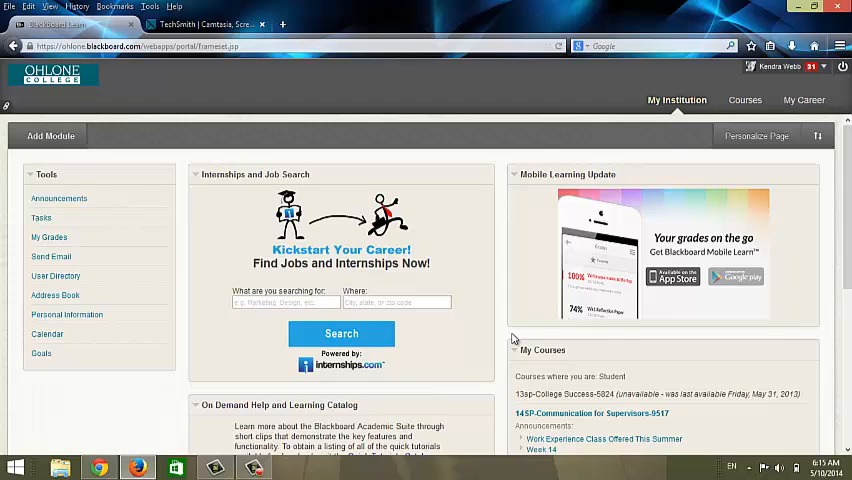
mouse_move(680, 168)
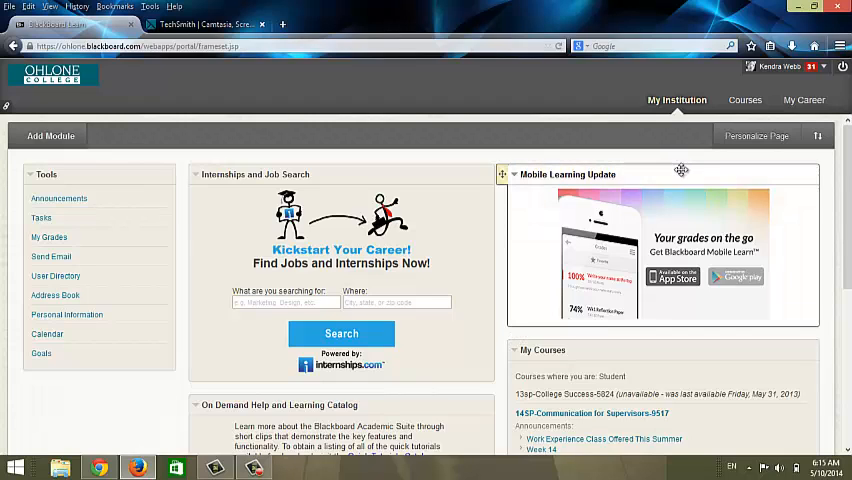
mouse_move(790, 68)
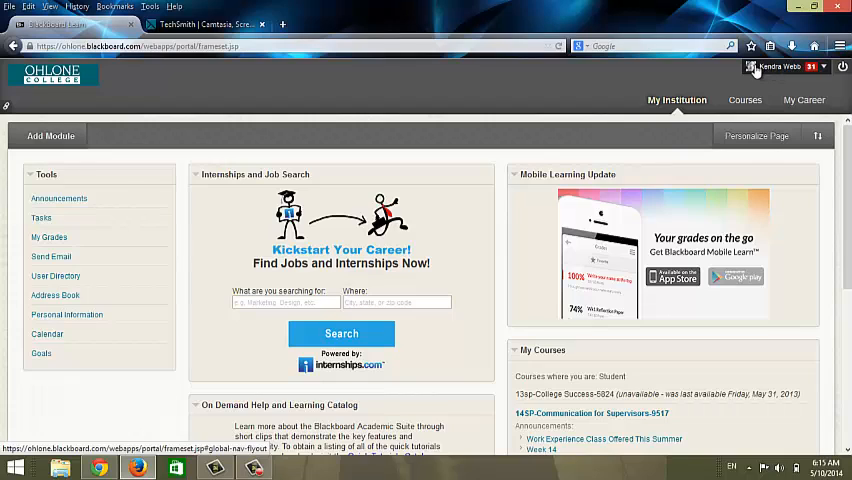
mouse_move(752, 68)
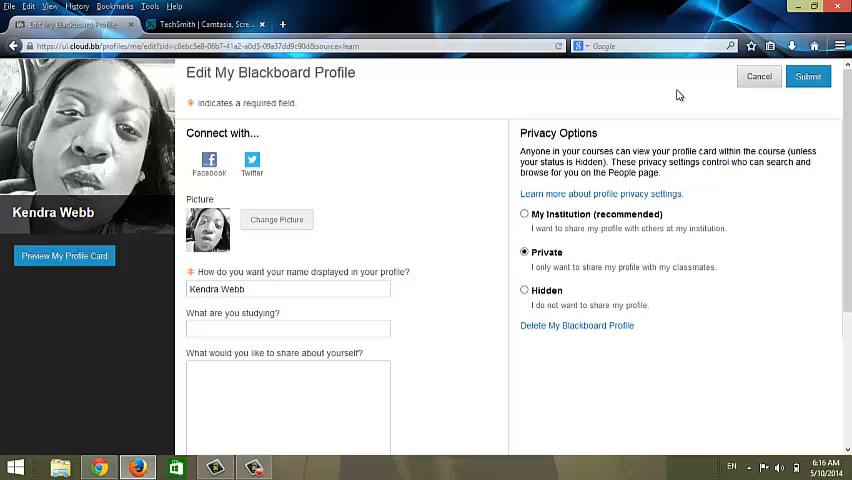
mouse_move(562, 96)
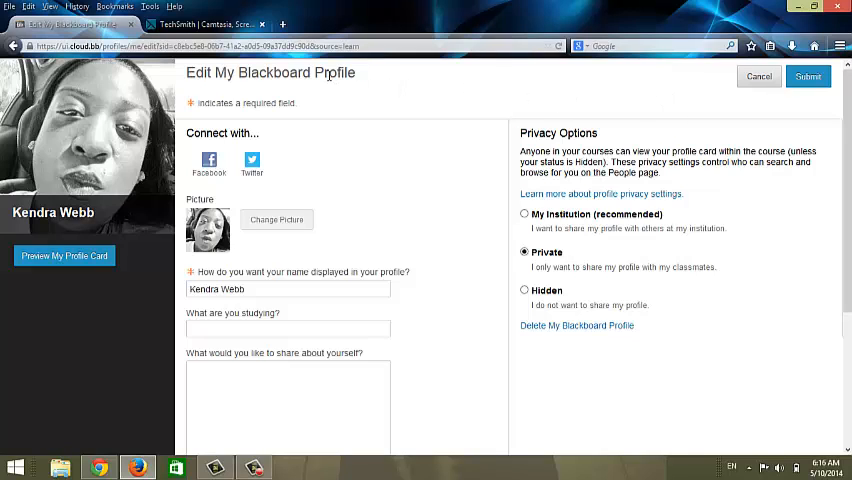
mouse_move(344, 120)
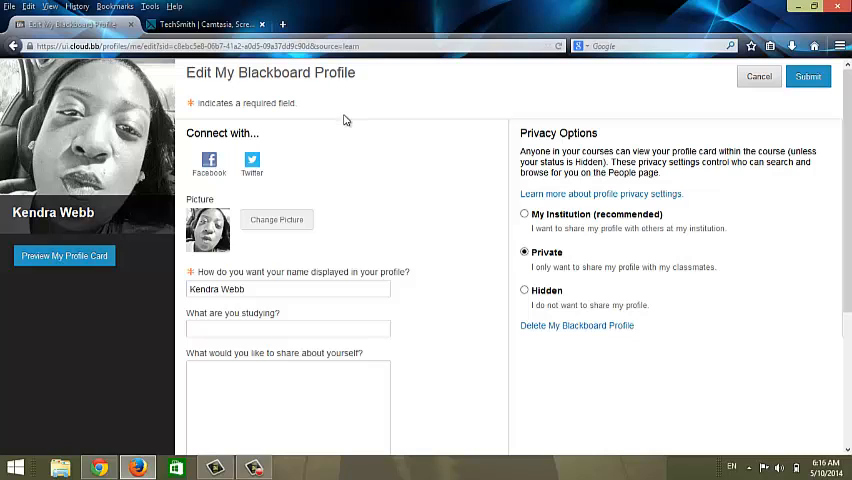
mouse_move(344, 186)
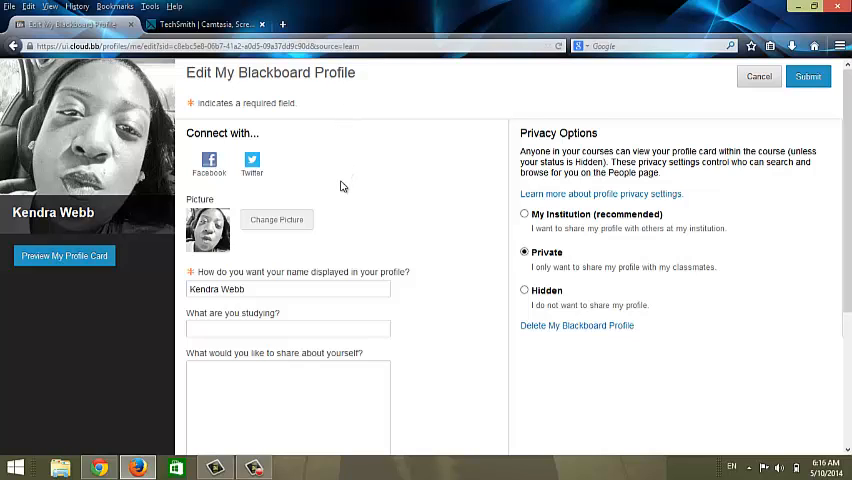
mouse_move(230, 228)
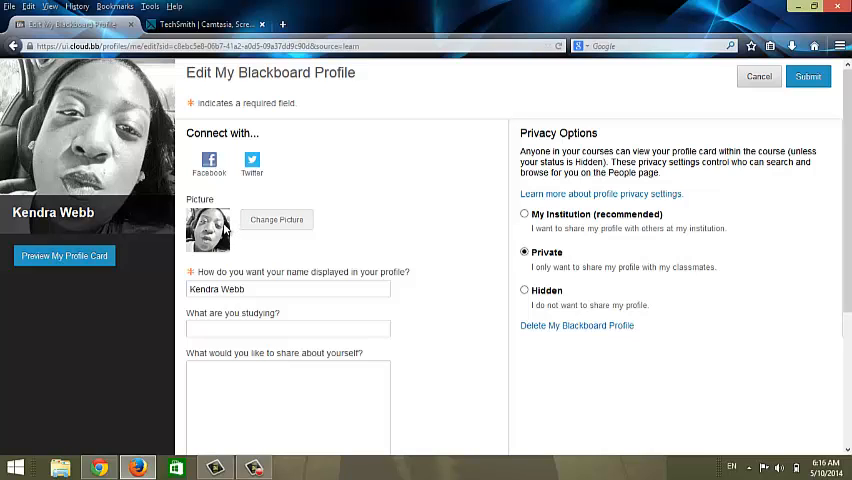
mouse_move(268, 200)
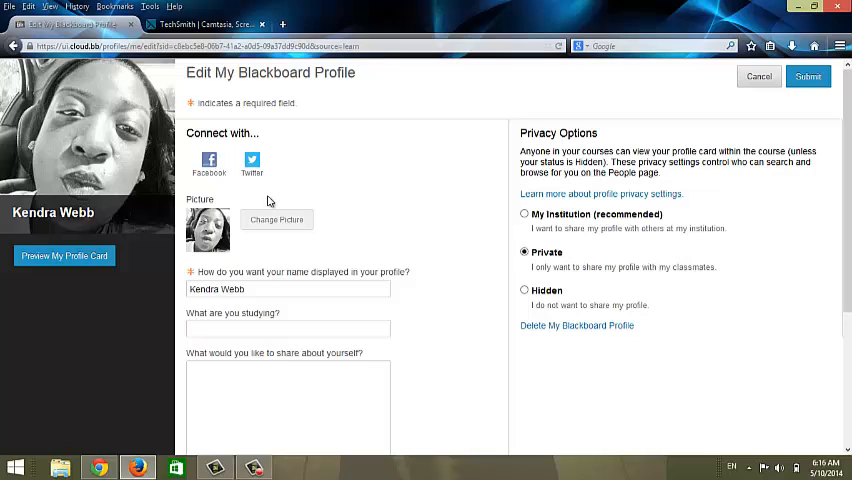
mouse_move(294, 204)
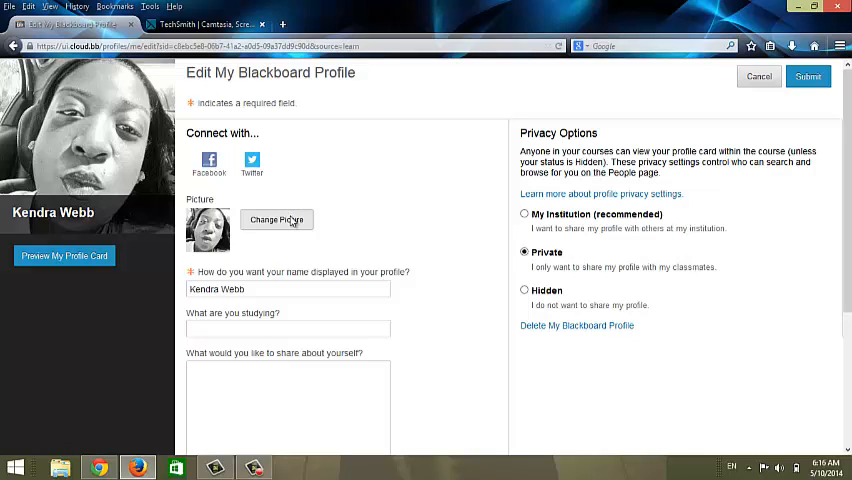
- Choose the previously uploaded photo, apply the crop as profile picture, and submit the profile
click(276, 220)
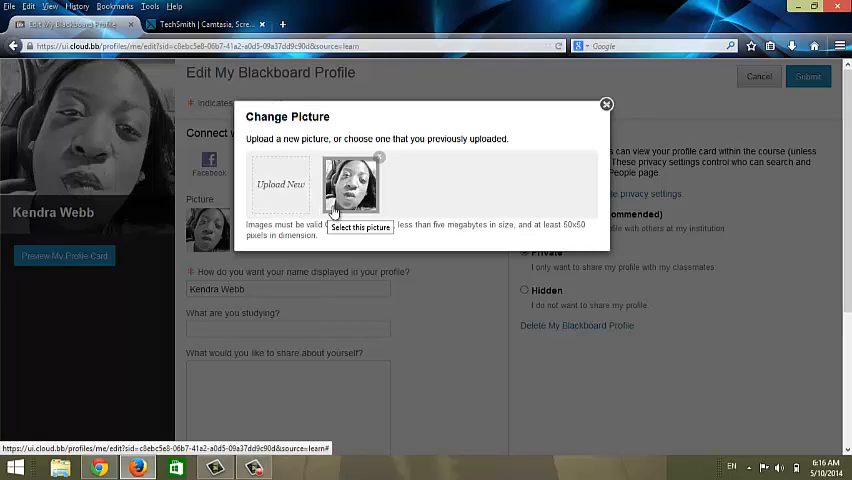
mouse_move(410, 204)
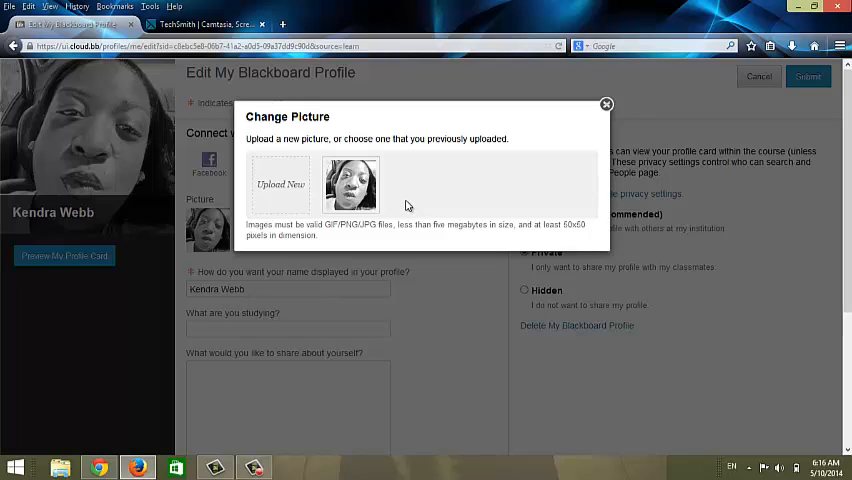
mouse_move(352, 190)
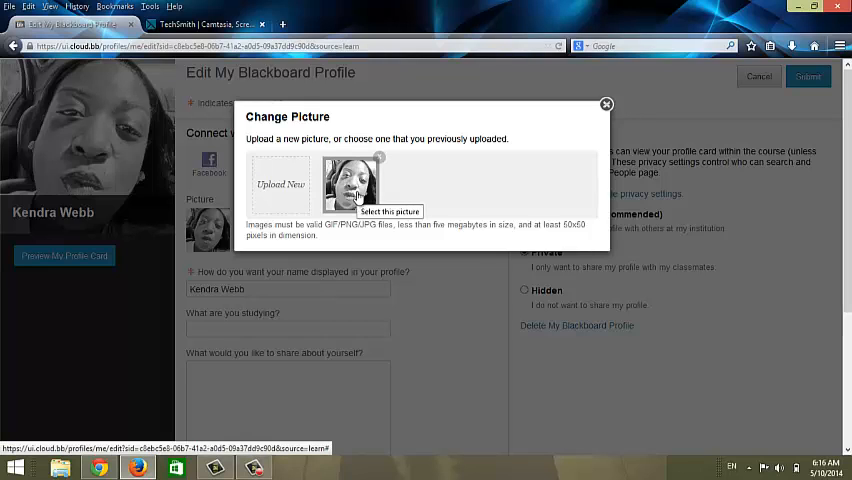
click(388, 212)
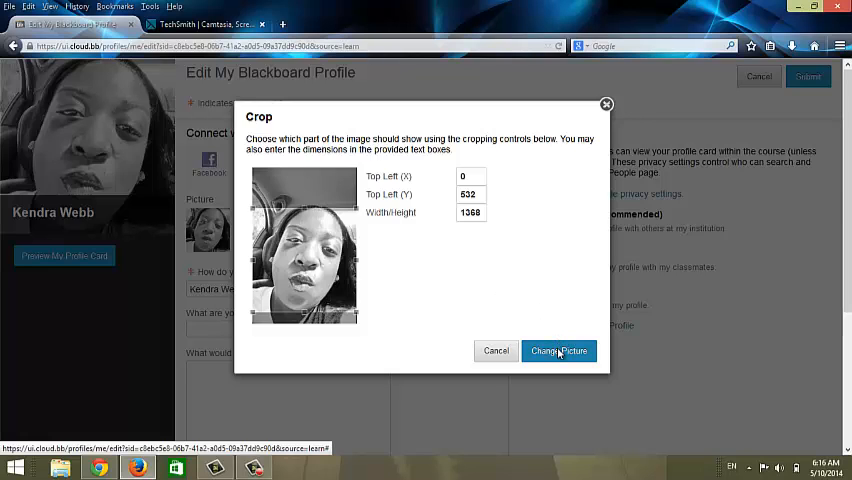
click(558, 350)
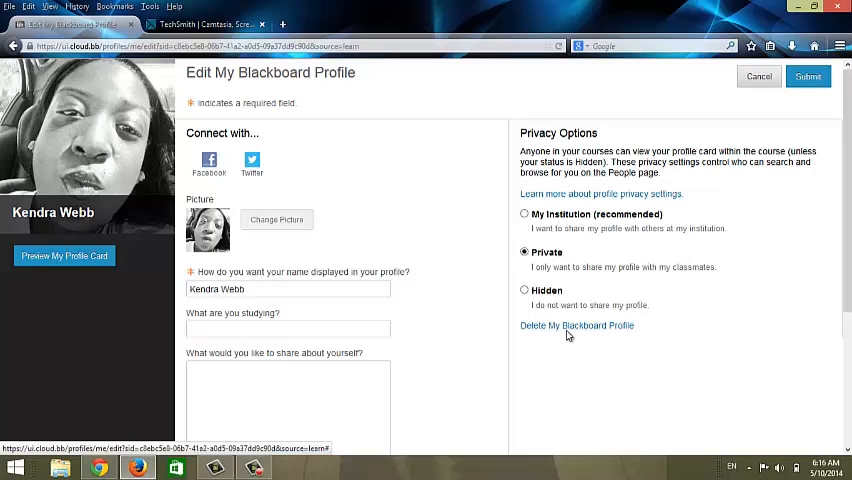
mouse_move(640, 196)
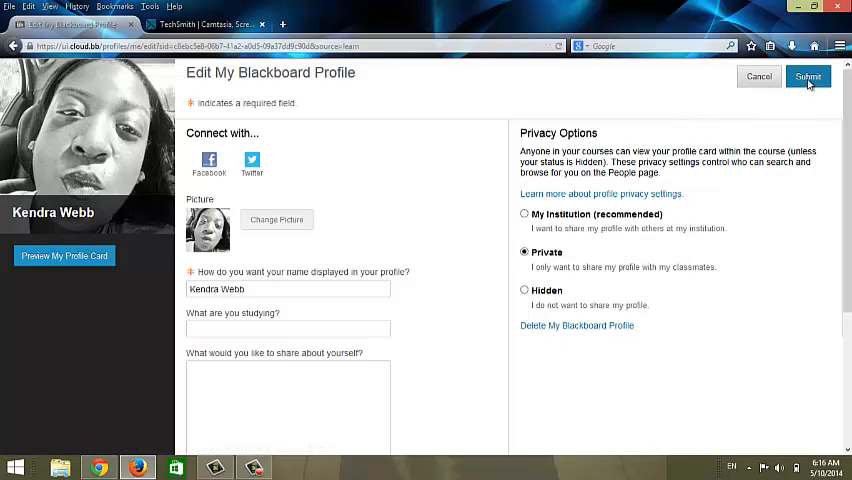
click(808, 76)
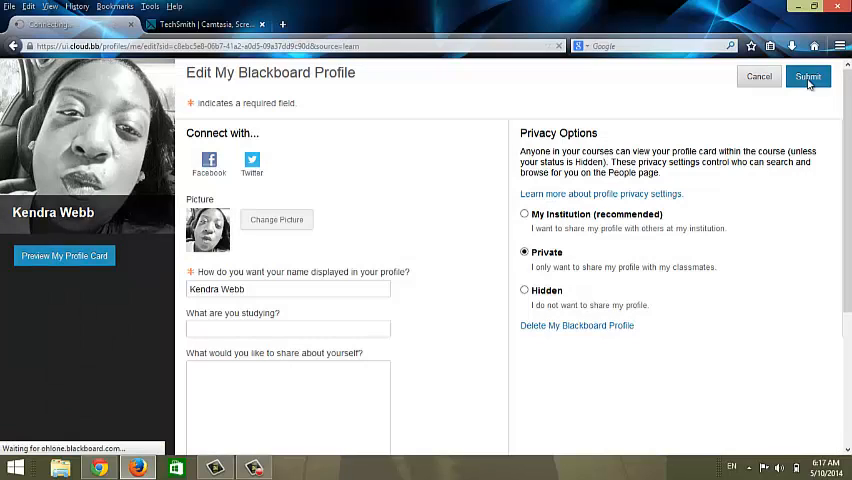
click(808, 76)
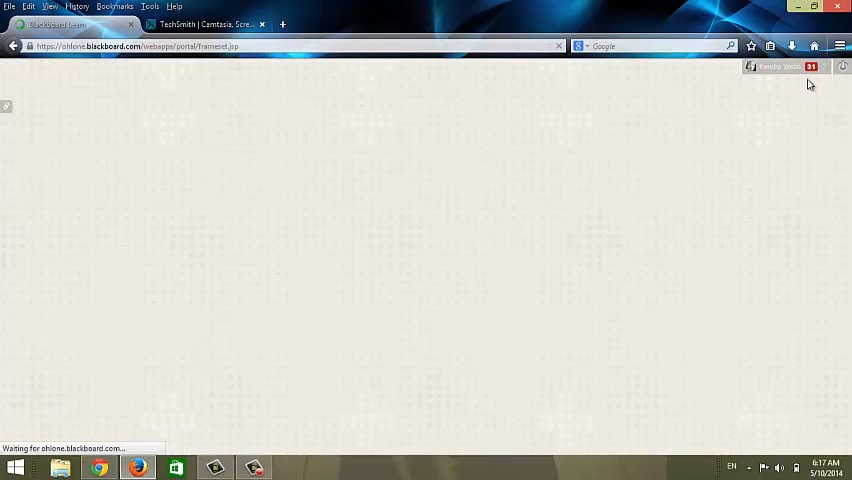